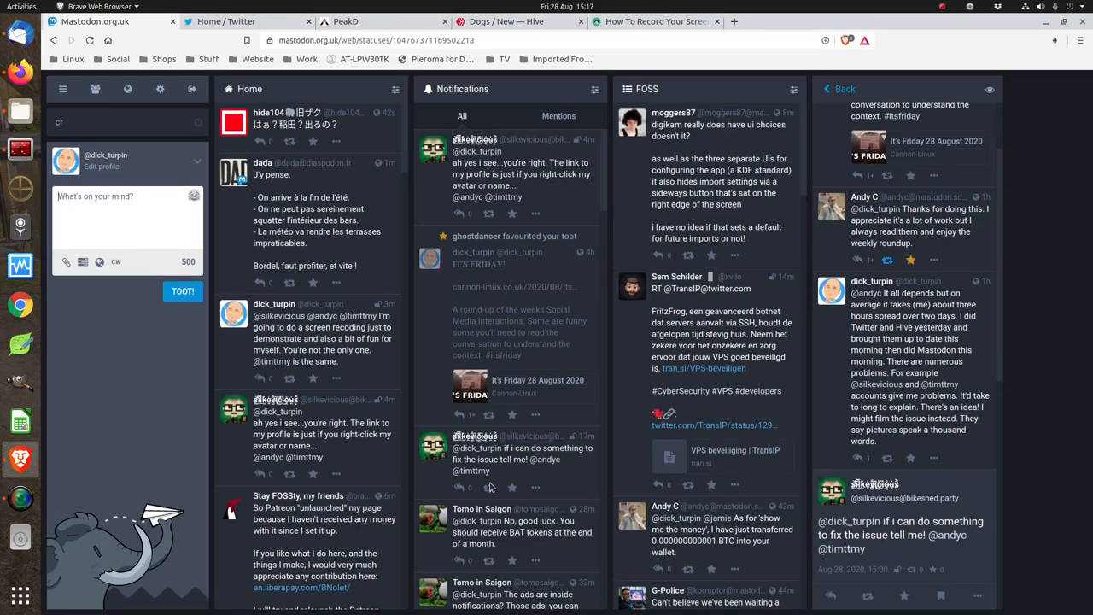
mouse_move(489, 381)
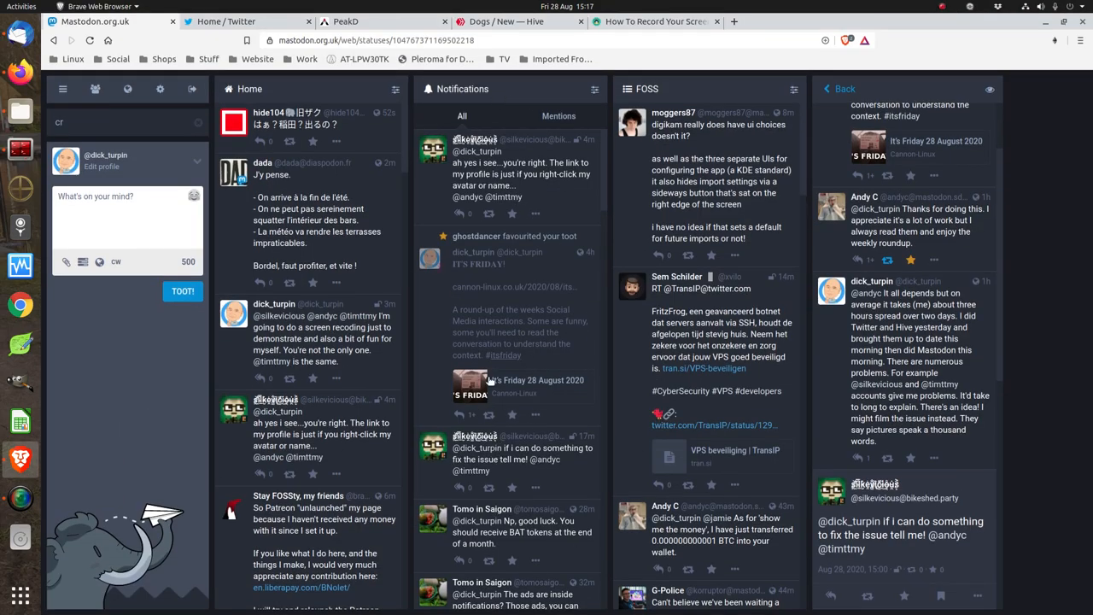
Scroll to Andy C's BTC toot and copy its page address from the address bar
scroll("down", 3)
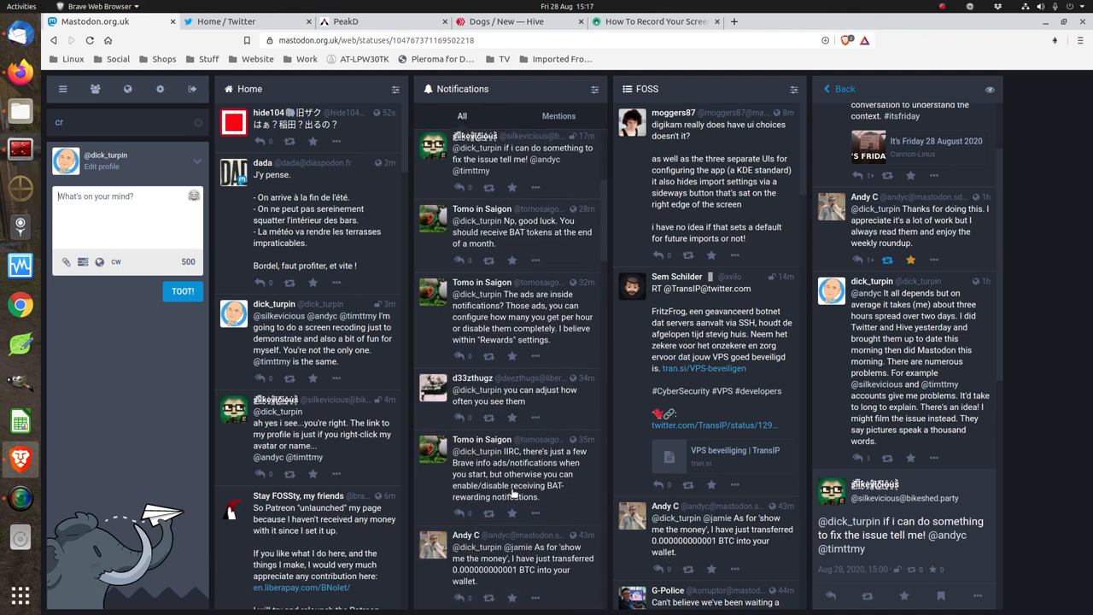
scroll("down", 3)
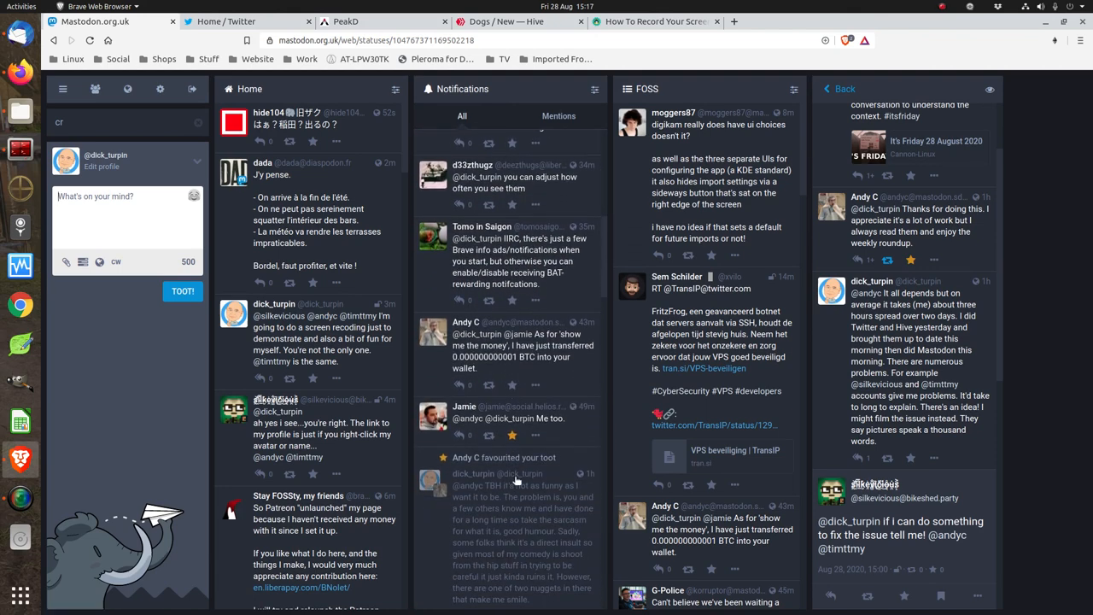
mouse_move(589, 327)
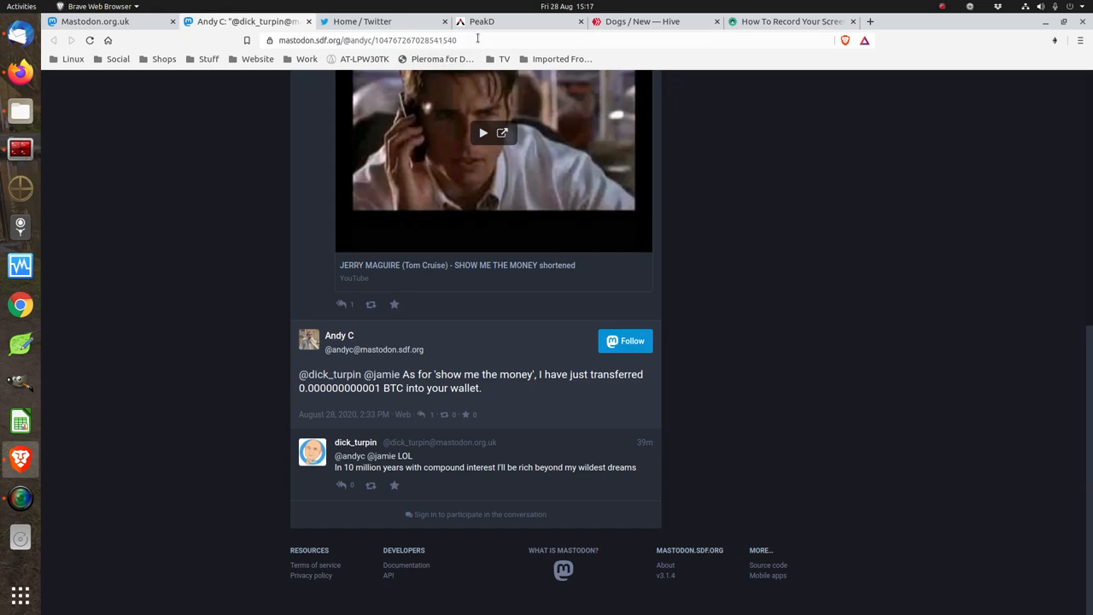
right_click(372, 40)
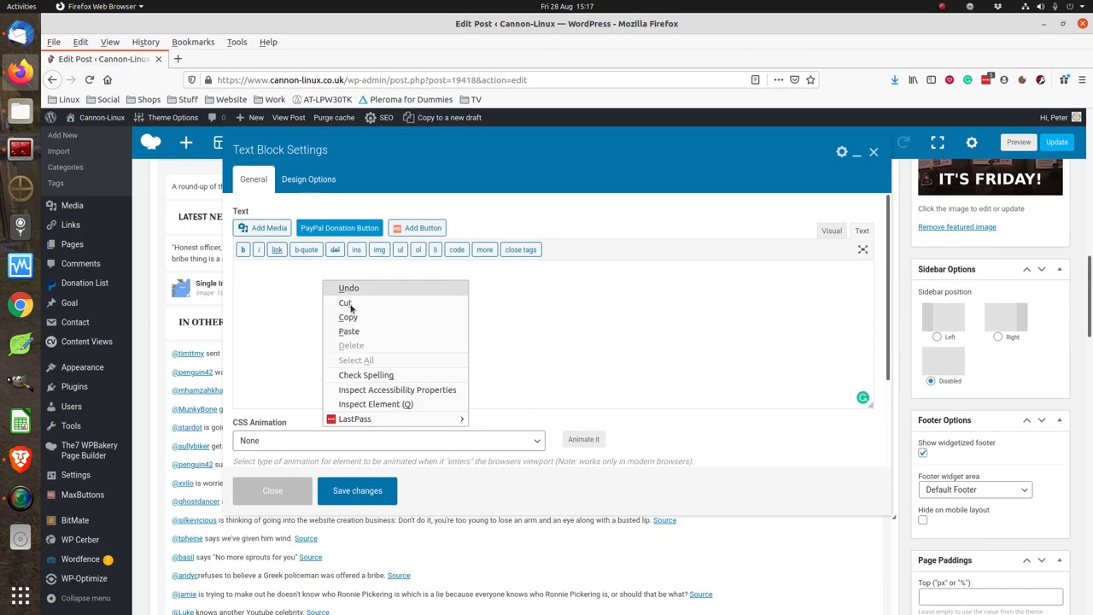
Paste the toot's address into the text block and open the full link settings for it
left_click(348, 331)
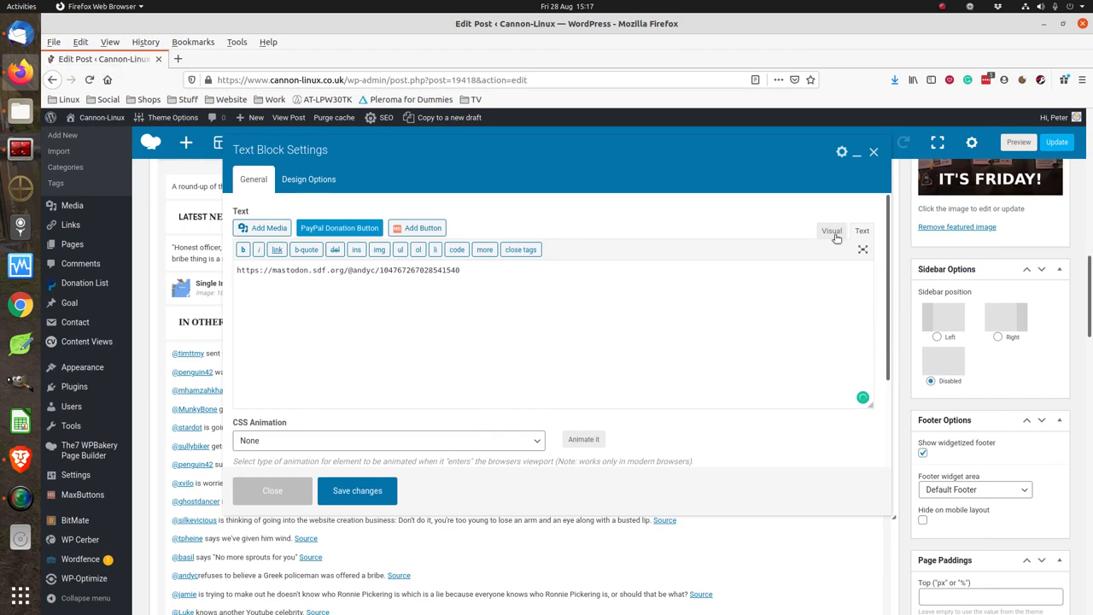
left_click(831, 231)
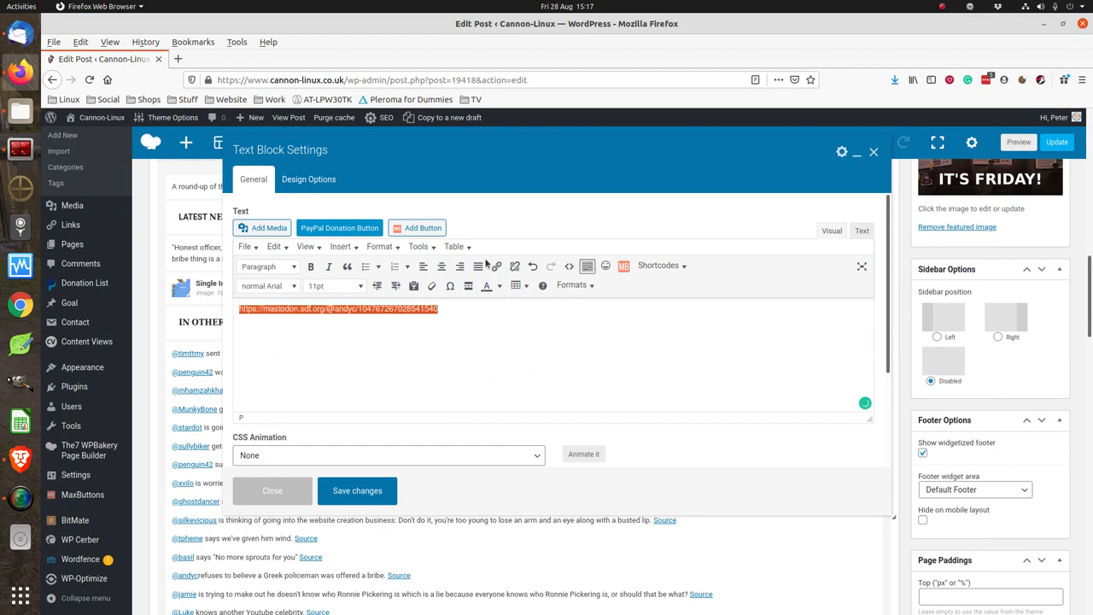
left_click(496, 265)
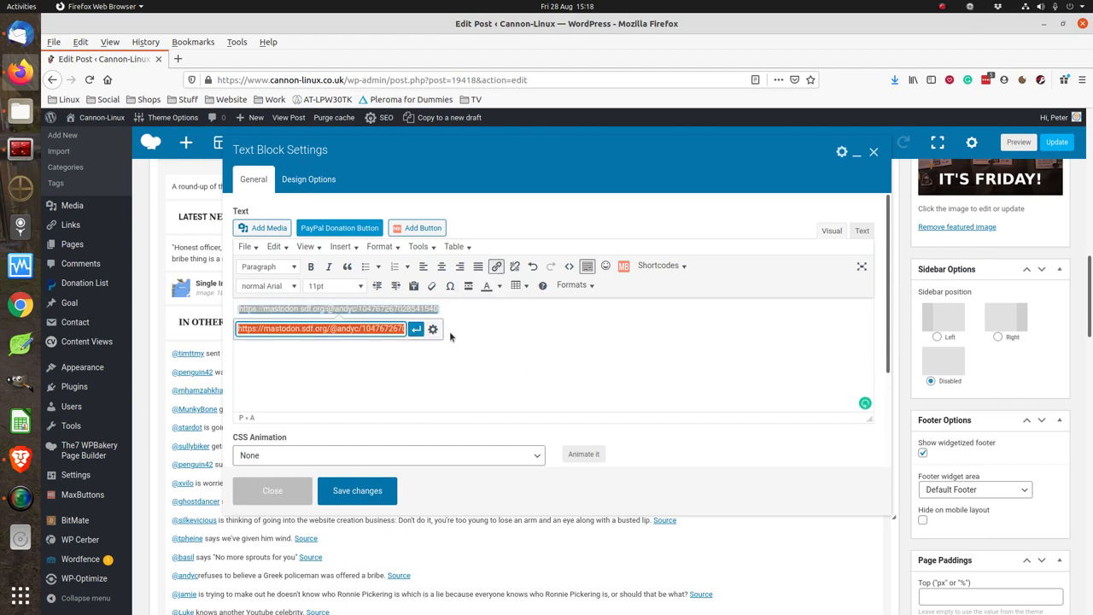
left_click(433, 329)
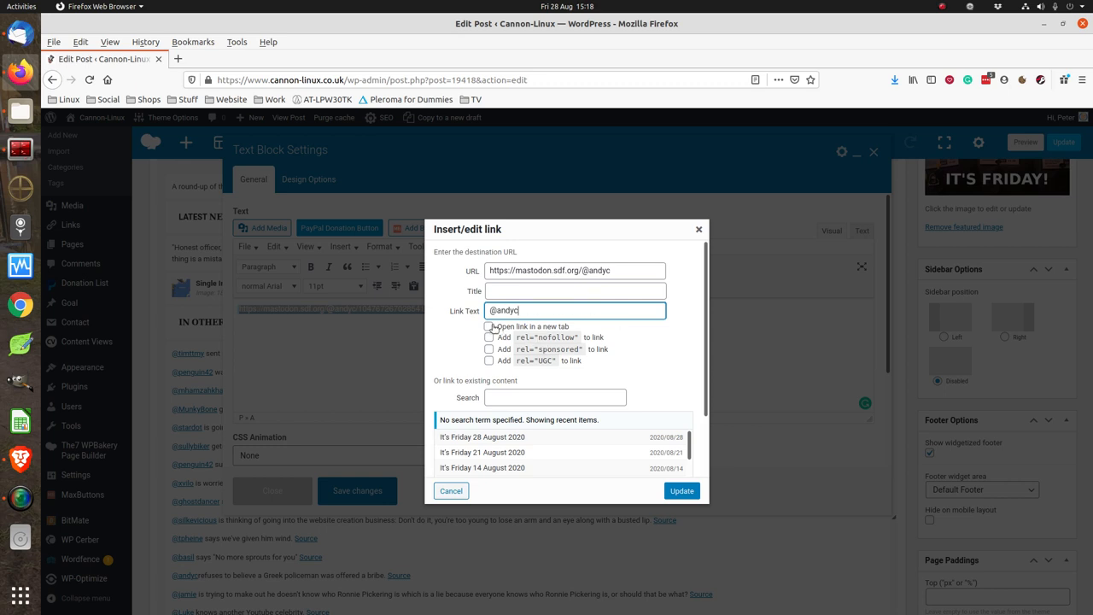
left_click(489, 326)
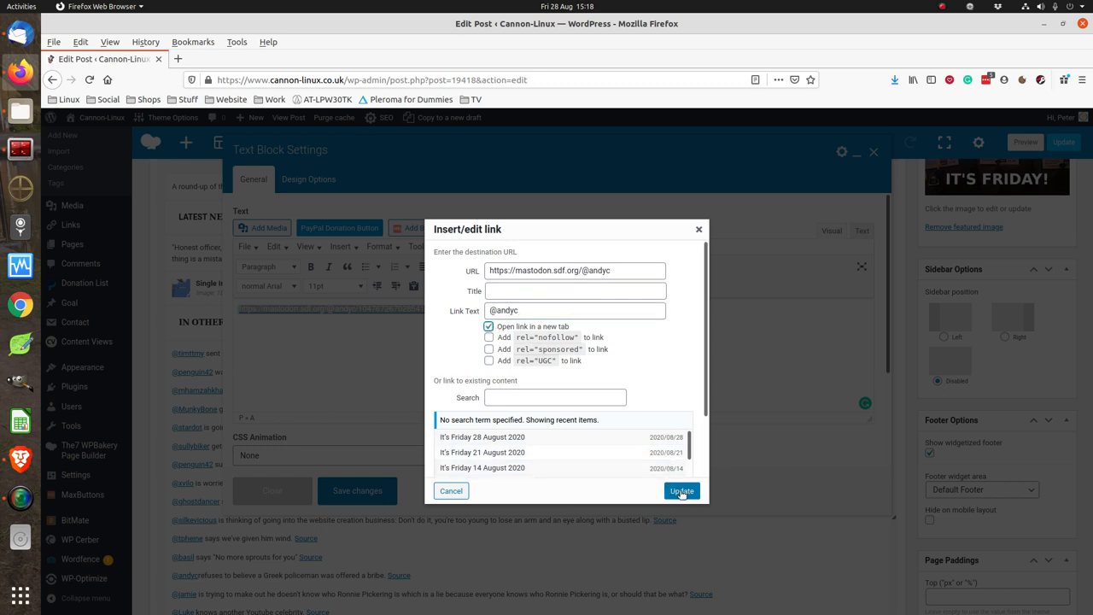
left_click(681, 490)
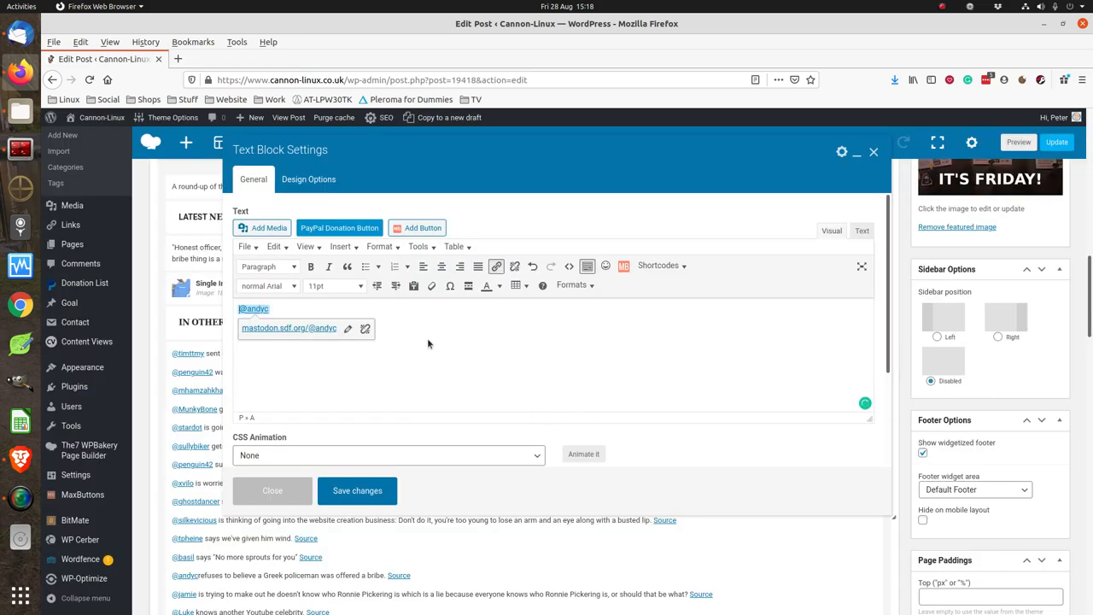
left_click(253, 308)
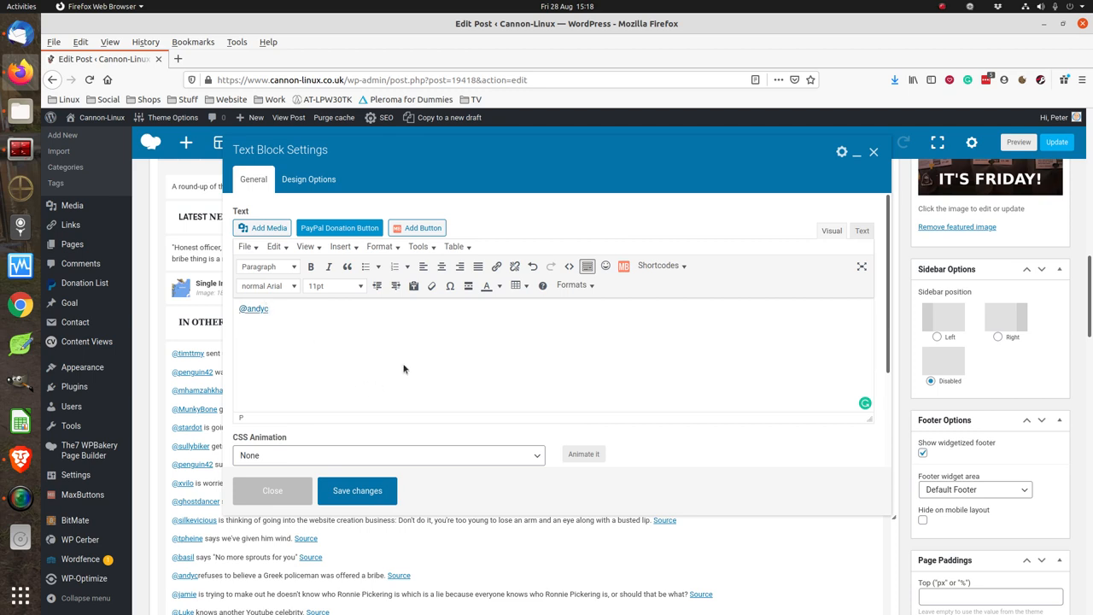
type("andy smell")
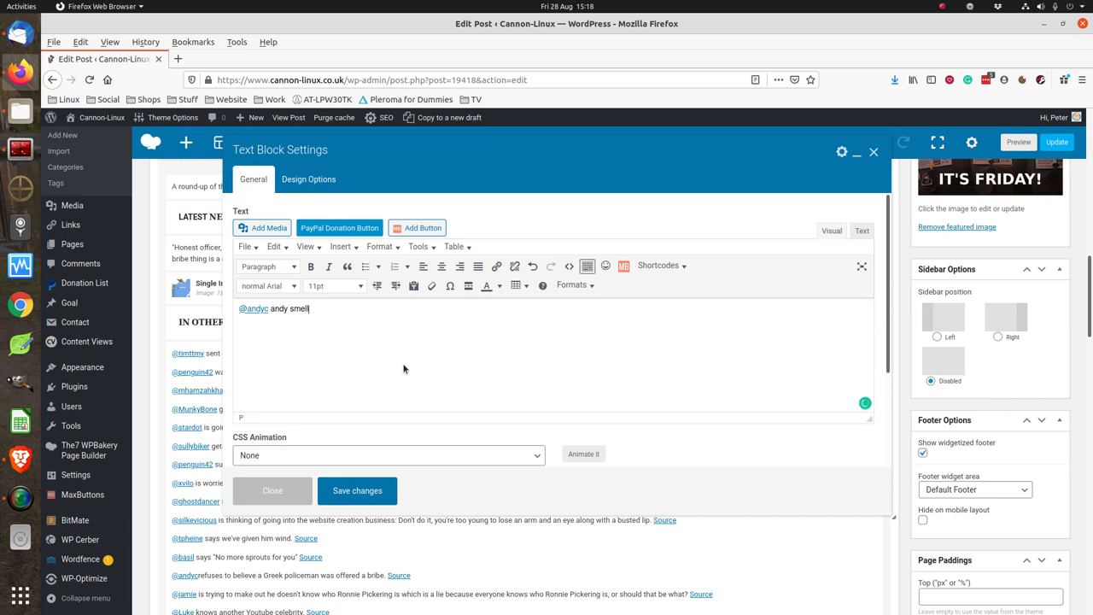
type("s. Source")
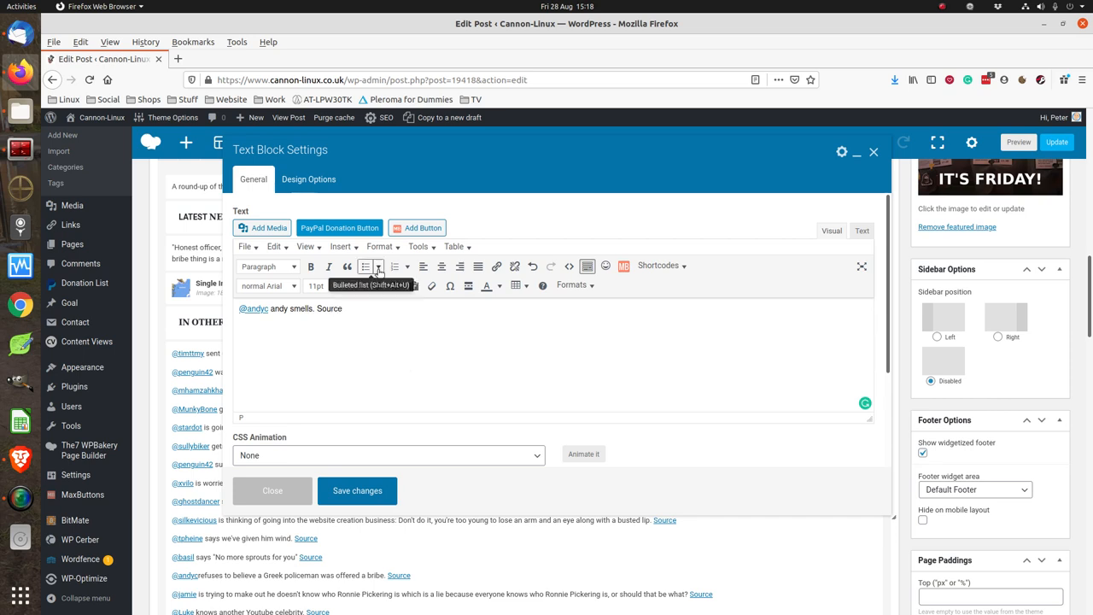
Link the word 'Source' to the pasted Mastodon toot address, opening in a new tab
double_click(329, 308)
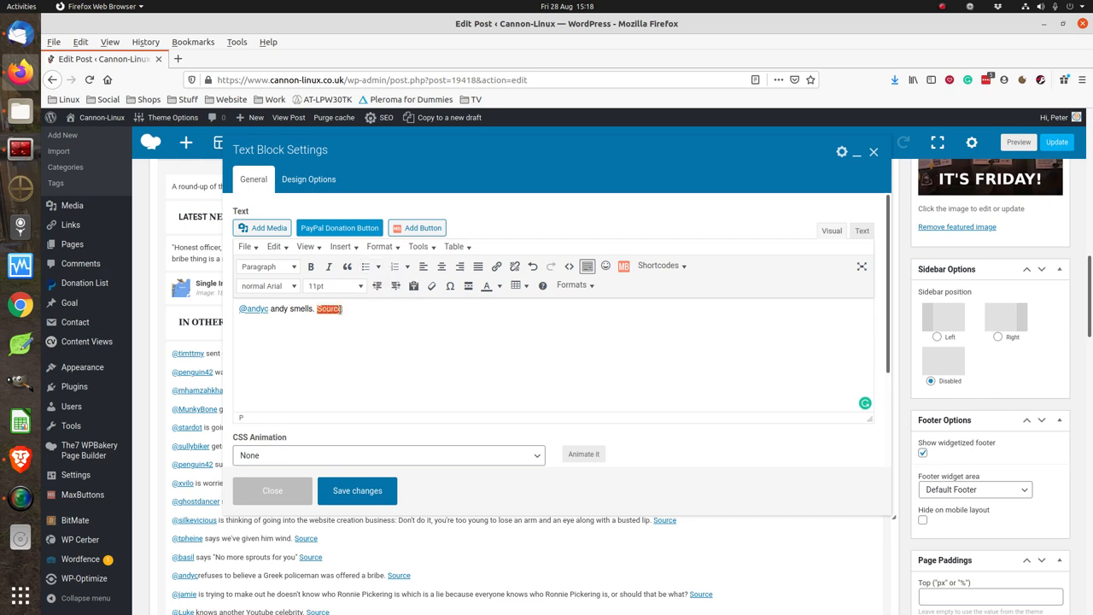
left_click(496, 266)
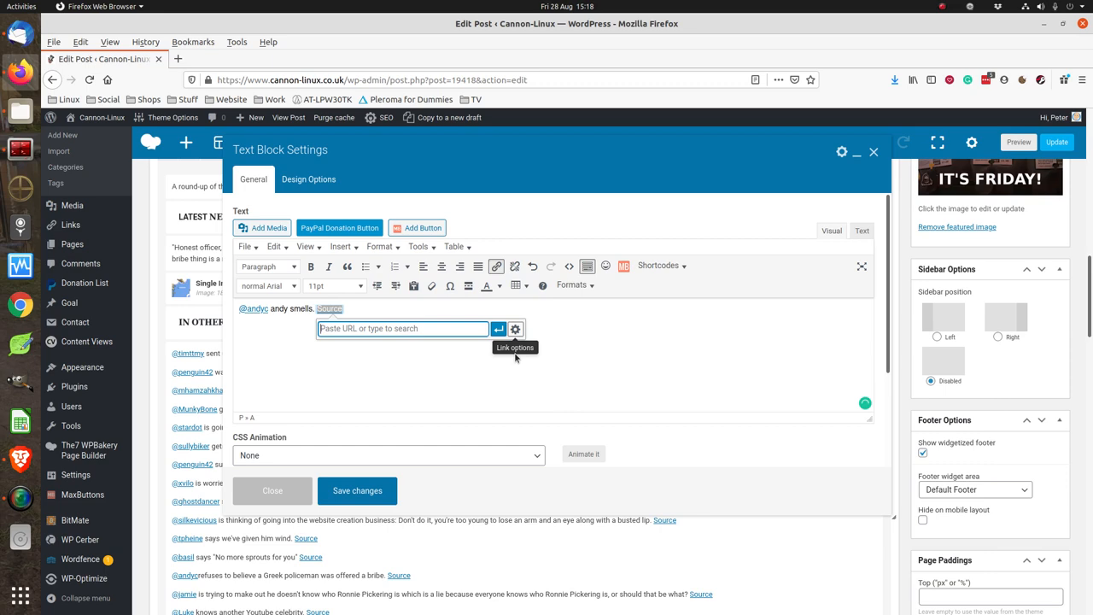
right_click(401, 329)
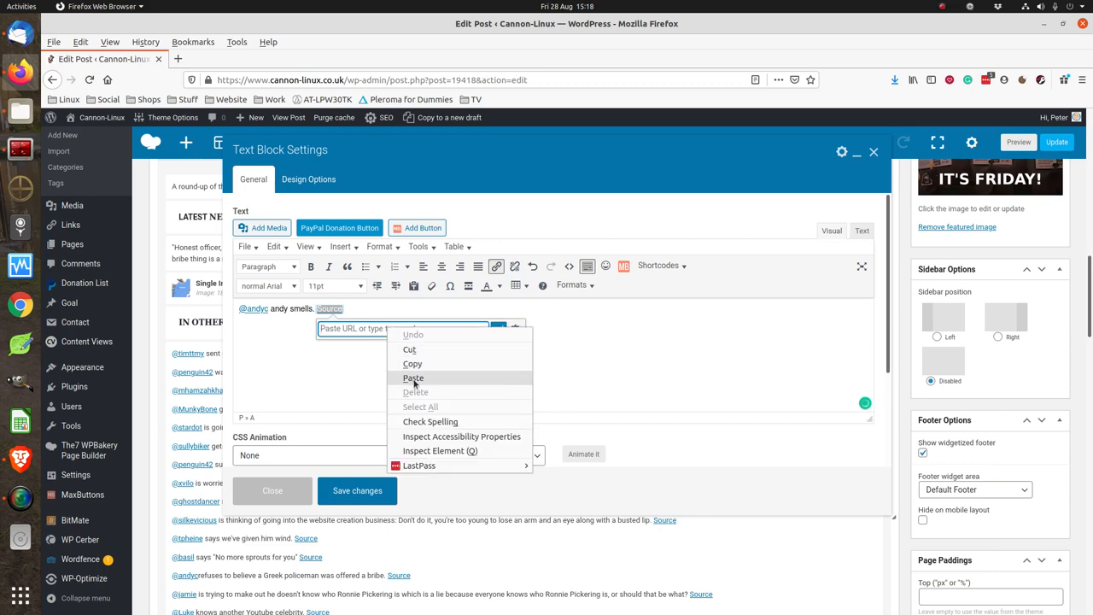
left_click(413, 378)
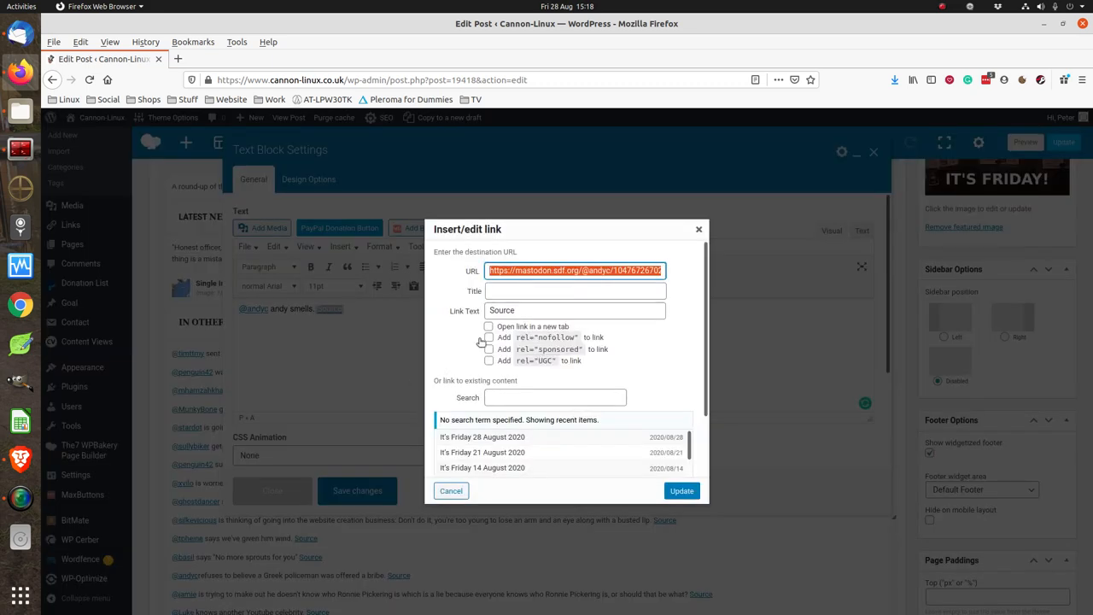
left_click(488, 326)
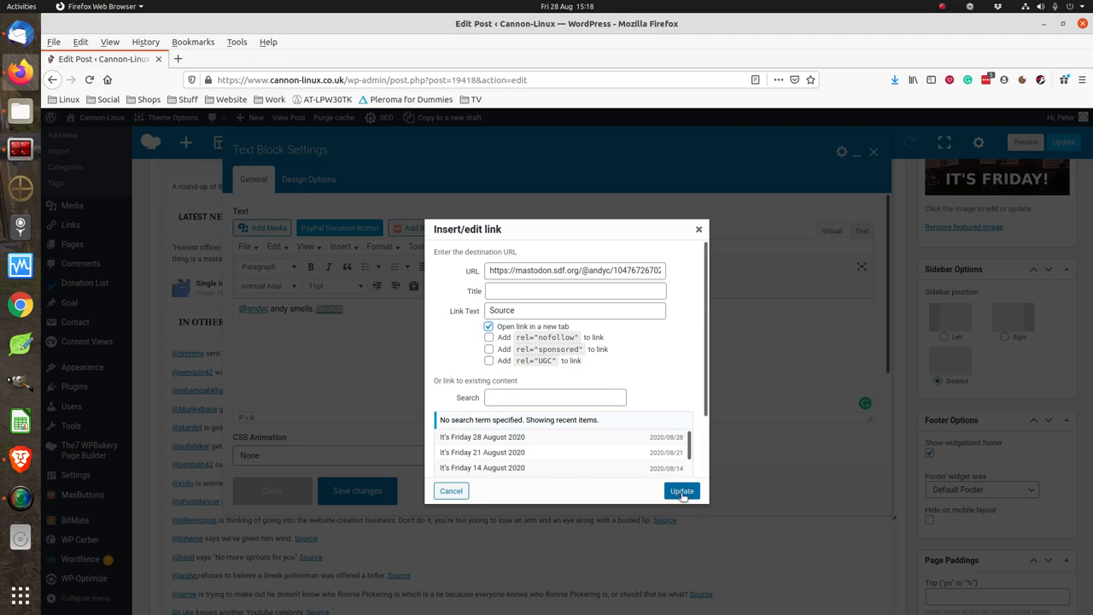
left_click(682, 491)
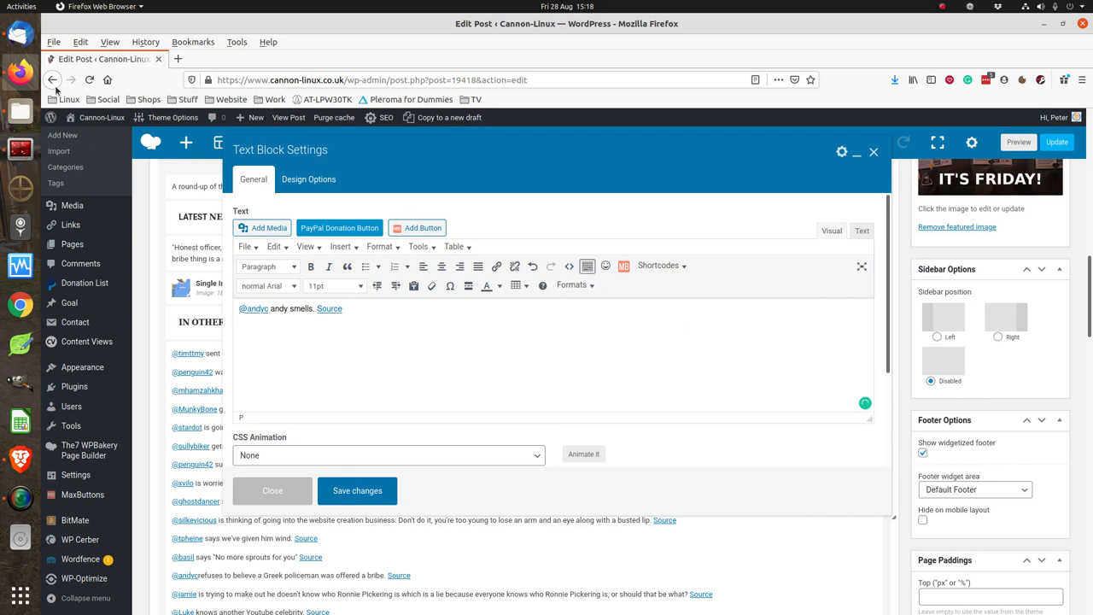
mouse_move(19, 72)
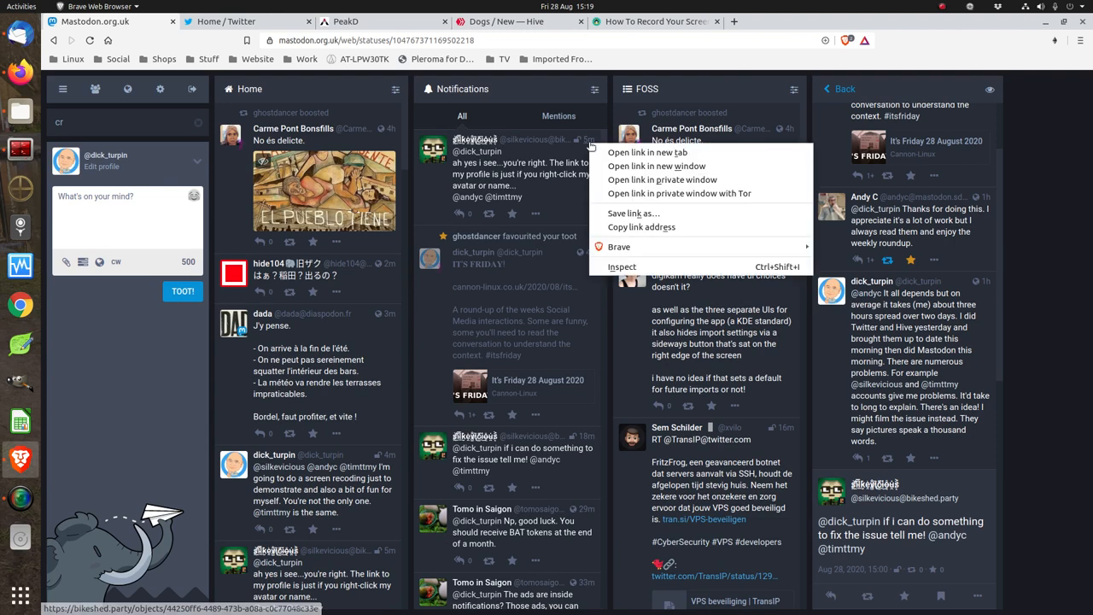
left_click(646, 152)
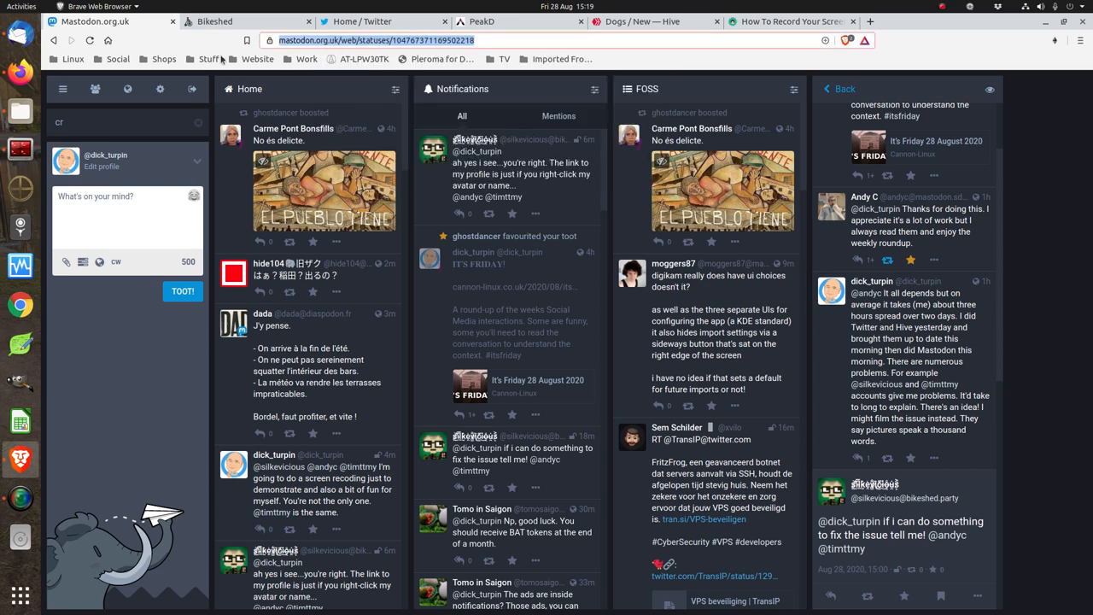
mouse_move(19, 71)
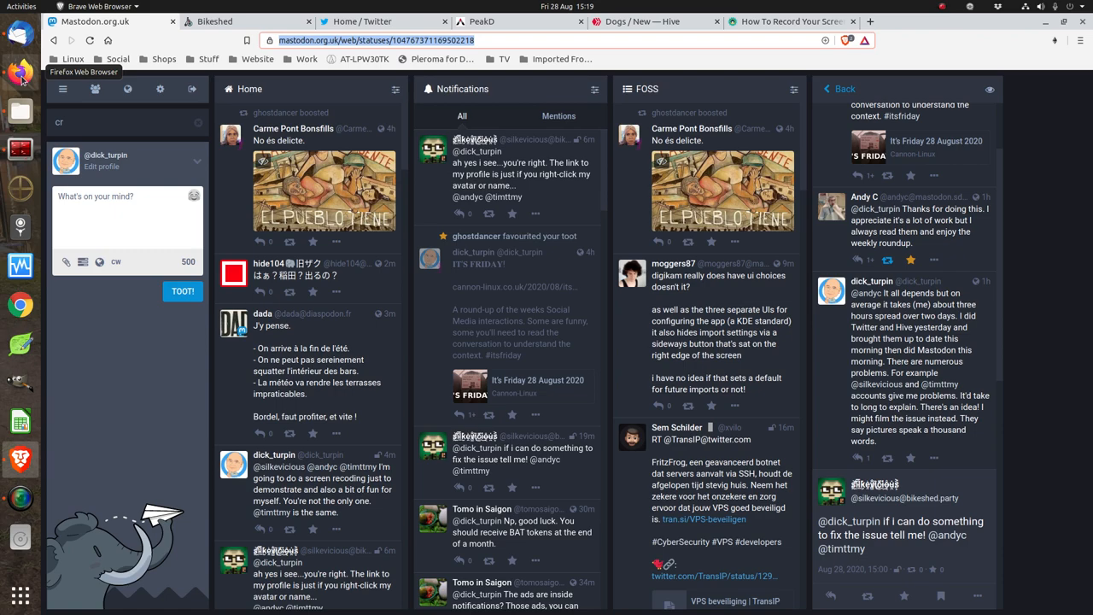